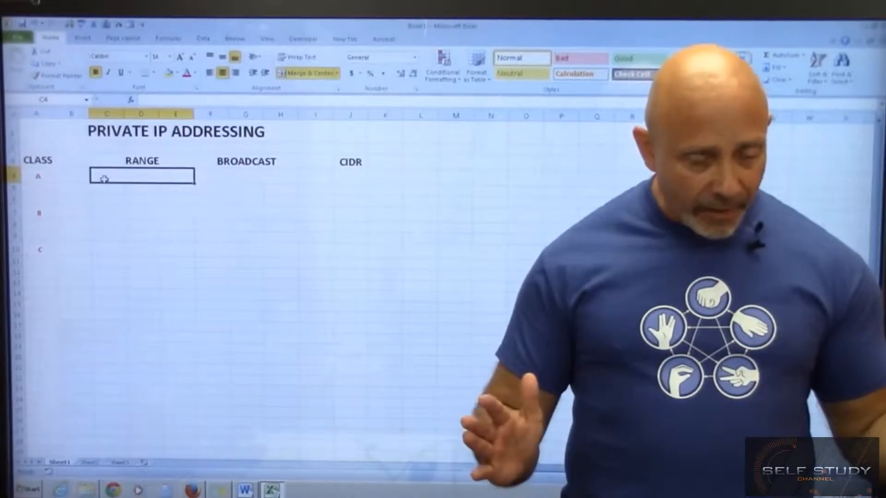
- Enter the class A range 10.0.0.1 -10.255.255.254 centred across C4:E4 under RANGE
{"action": "type", "text": "10."}
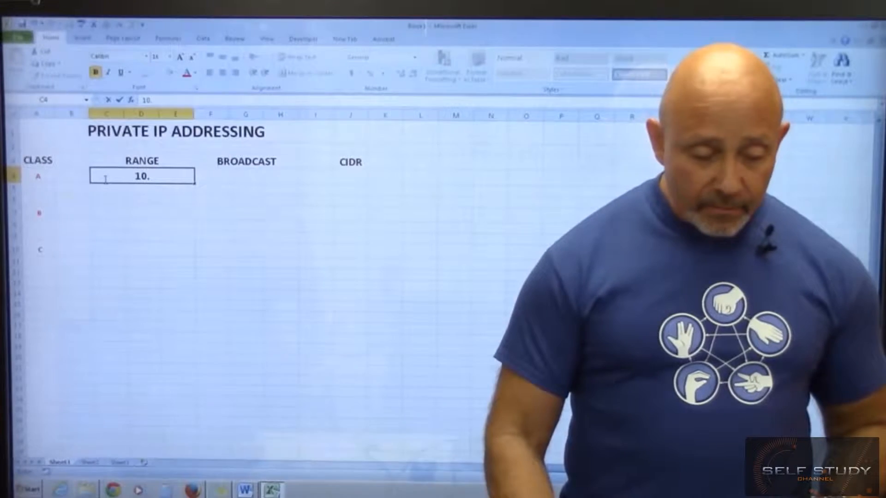
{"action": "type", "text": "0.0.1"}
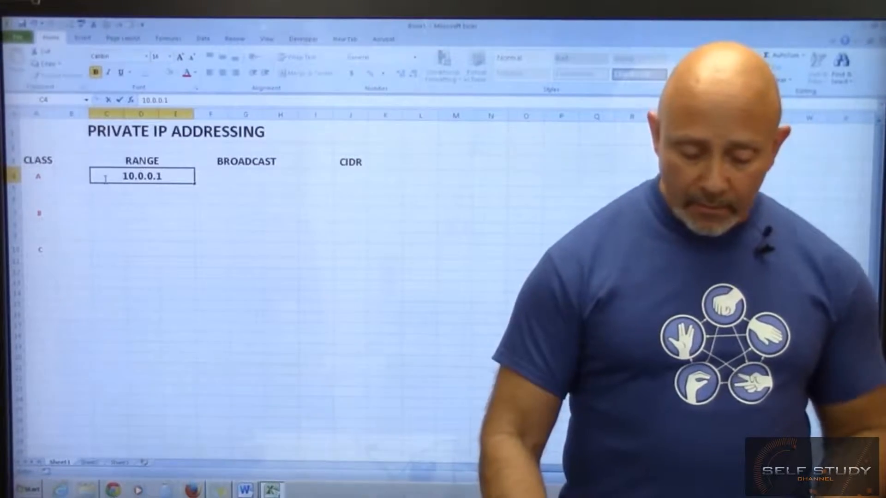
{"action": "type", "text": "-10.255.255.255"}
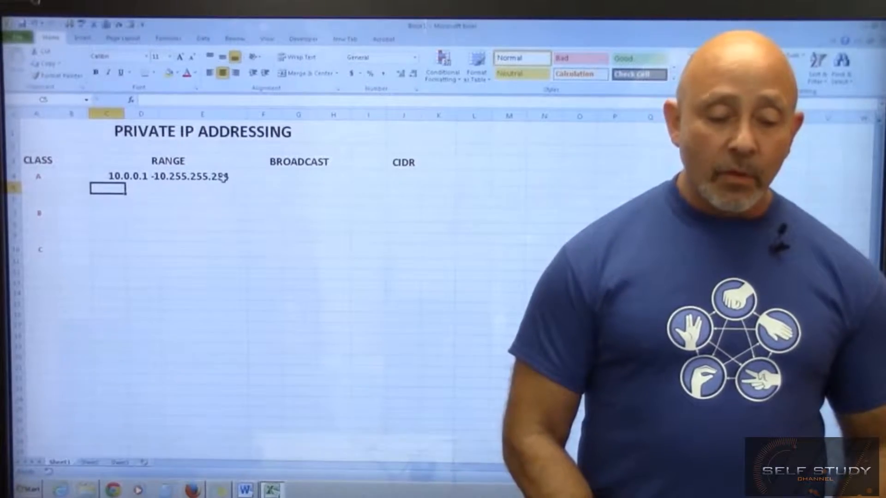
{"action": "left_click", "coordinate": [307, 73]}
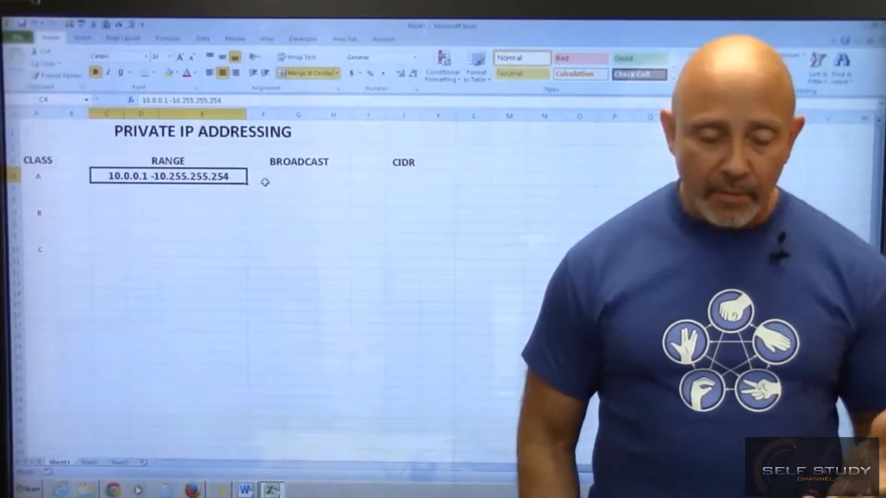
{"action": "left_click", "coordinate": [299, 176]}
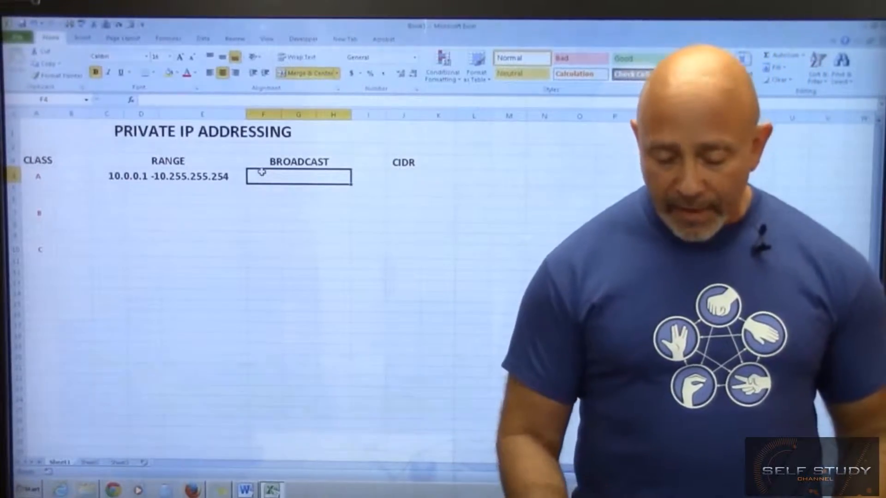
- Enter class A's broadcast address 10.255.255.255 in merged cell F4
{"action": "type", "text": "10.255.255"}
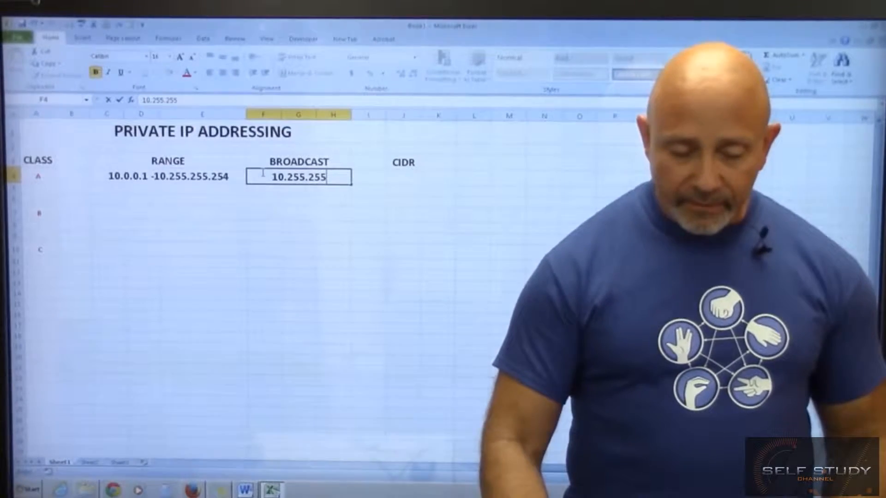
{"action": "type", "text": ".255"}
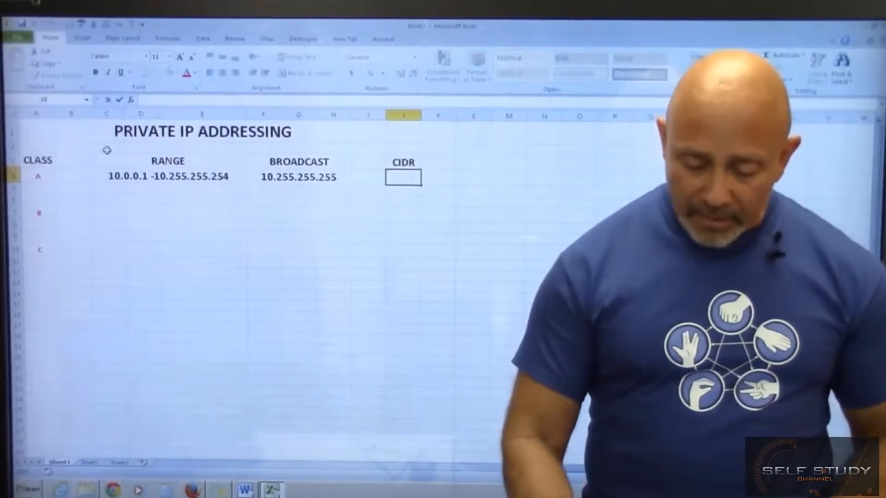
- Enter /8 as class A's CIDR and give it the class label's formatting via Format Painter
{"action": "type", "text": "/8"}
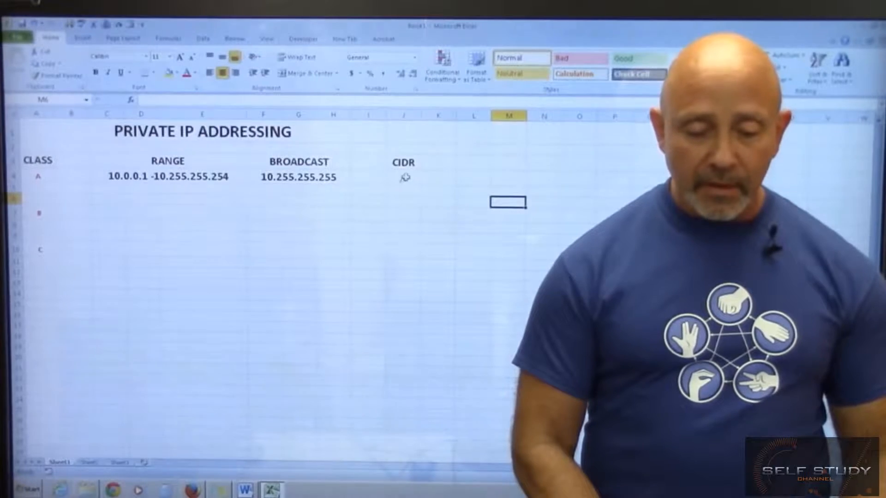
{"action": "type", "text": "/8"}
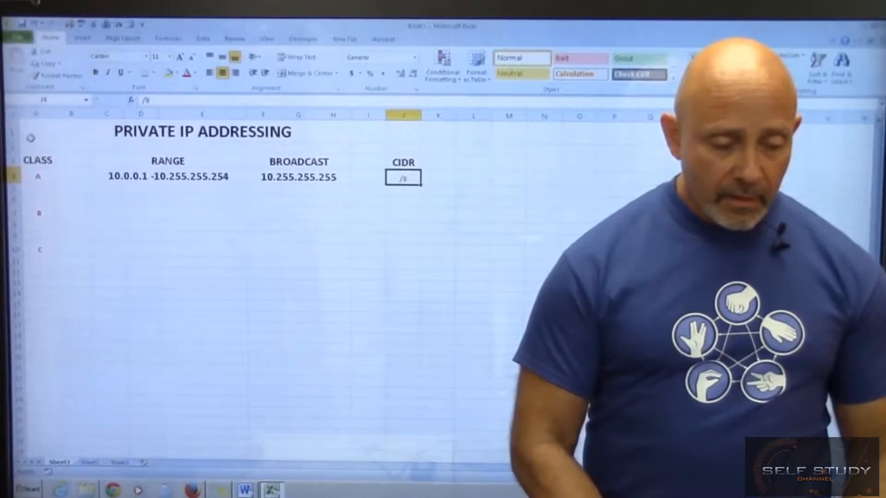
{"action": "left_click", "coordinate": [38, 176]}
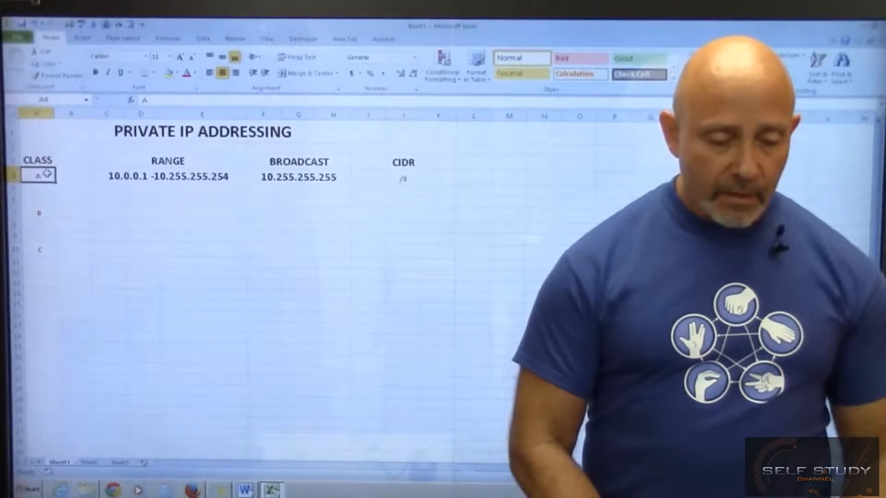
{"action": "left_click", "coordinate": [56, 76]}
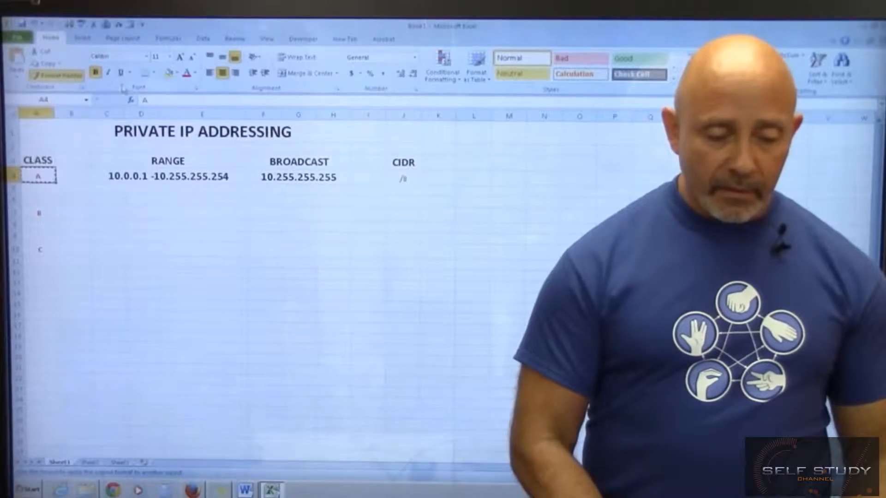
{"action": "left_click", "coordinate": [403, 178]}
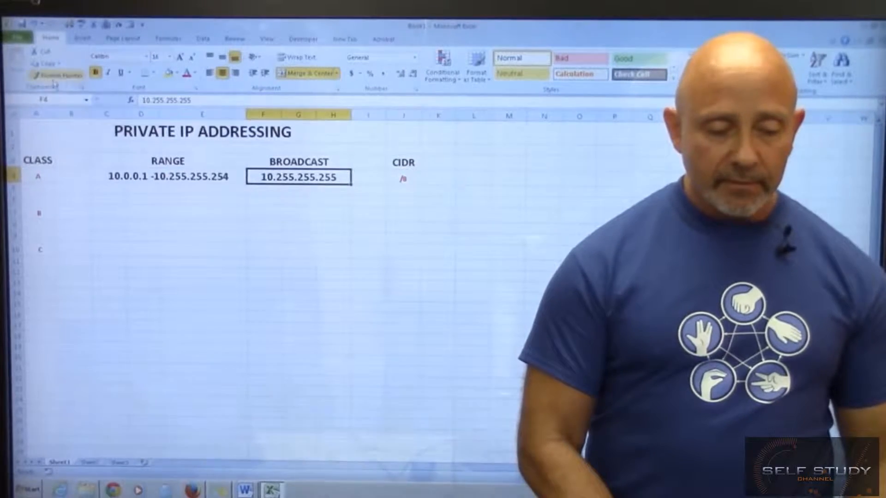
{"action": "left_click", "coordinate": [44, 75]}
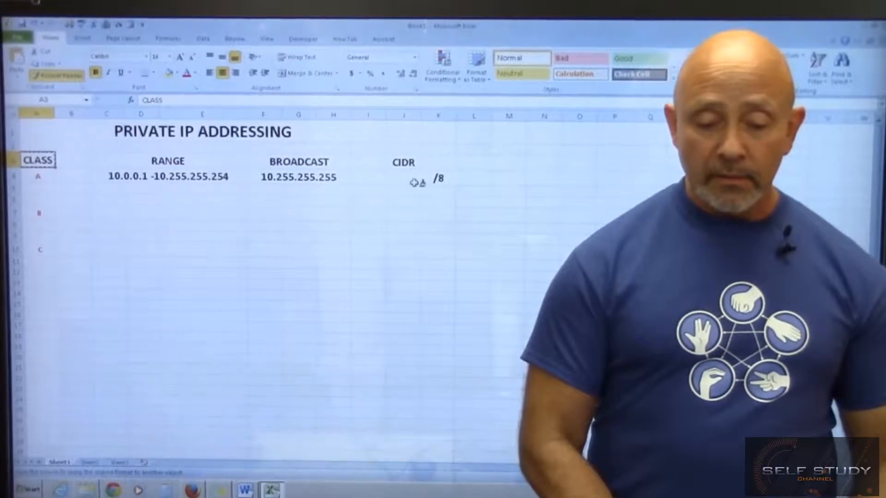
{"action": "left_click", "coordinate": [438, 178]}
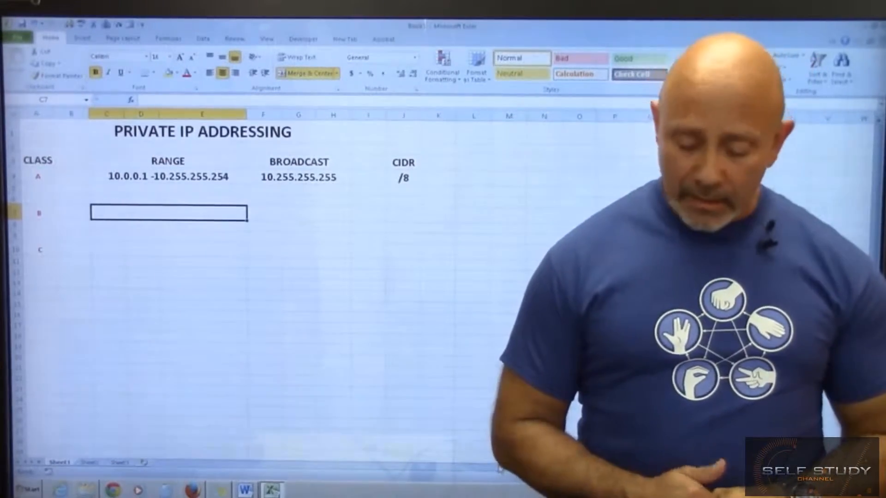
- Fill class B: range 172.16.0.1 -172.31.255.254, broadcast 172.31.255.255, CIDR /16
{"action": "type", "text": "172.16.0."}
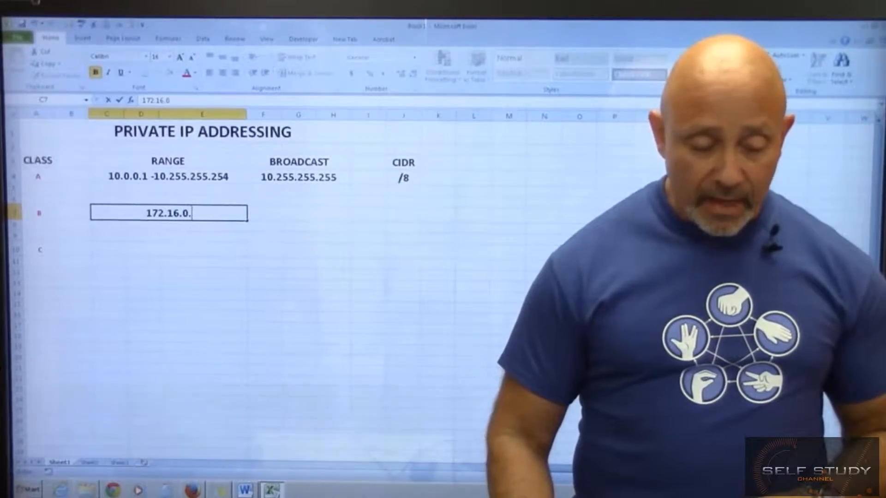
{"action": "type", "text": "1 -"}
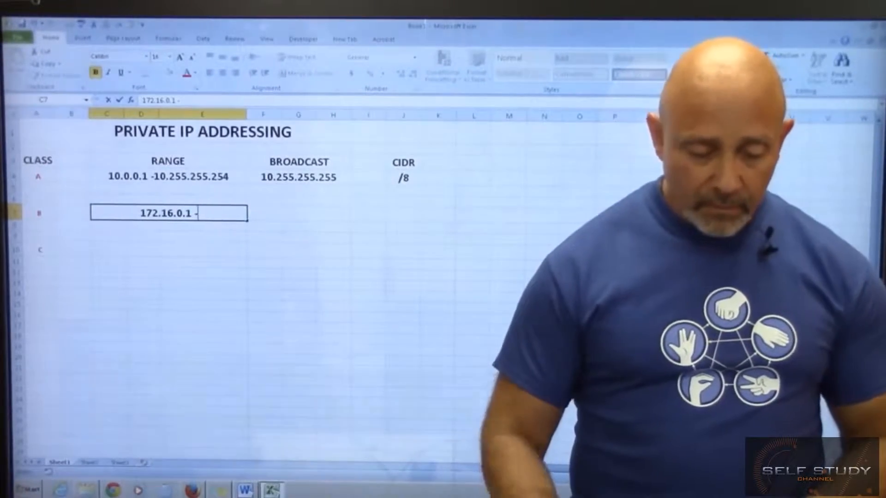
{"action": "type", "text": "172"}
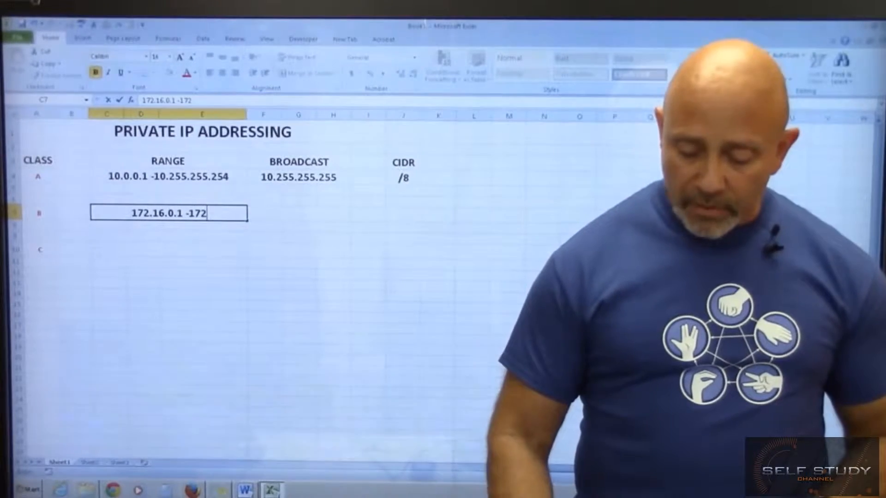
{"action": "type", "text": ".31.255.254"}
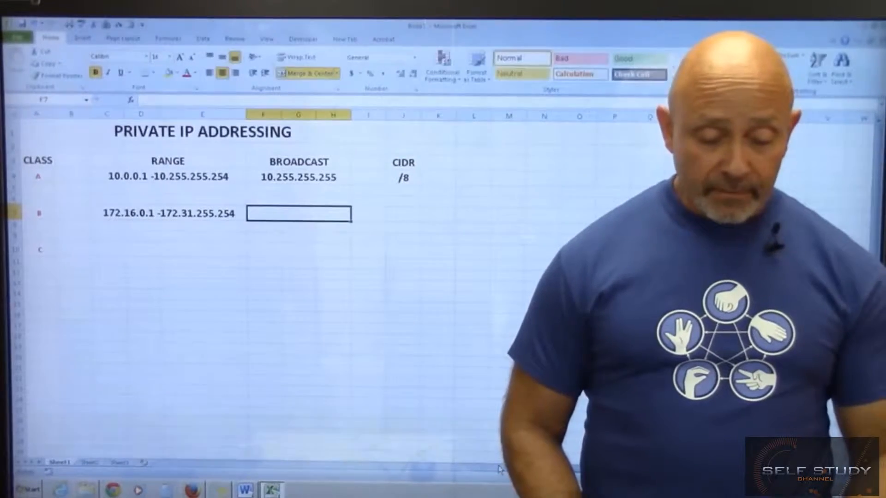
{"action": "type", "text": "1"}
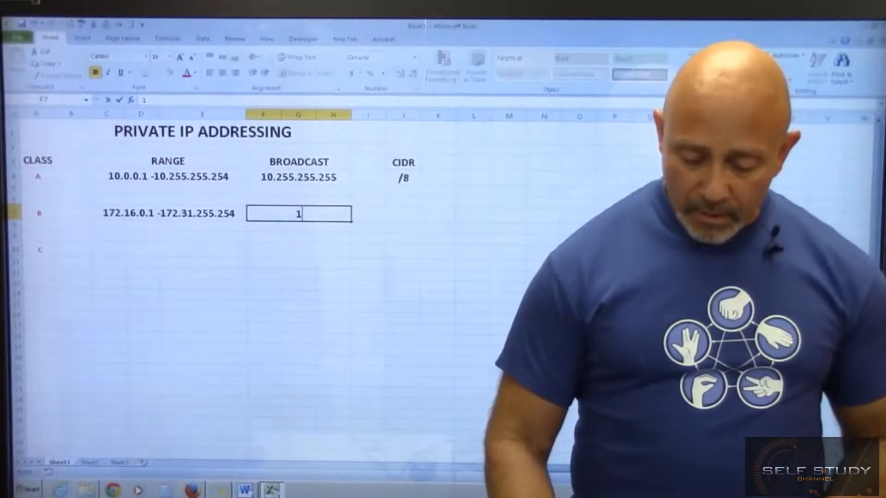
{"action": "type", "text": "72.31.255.255"}
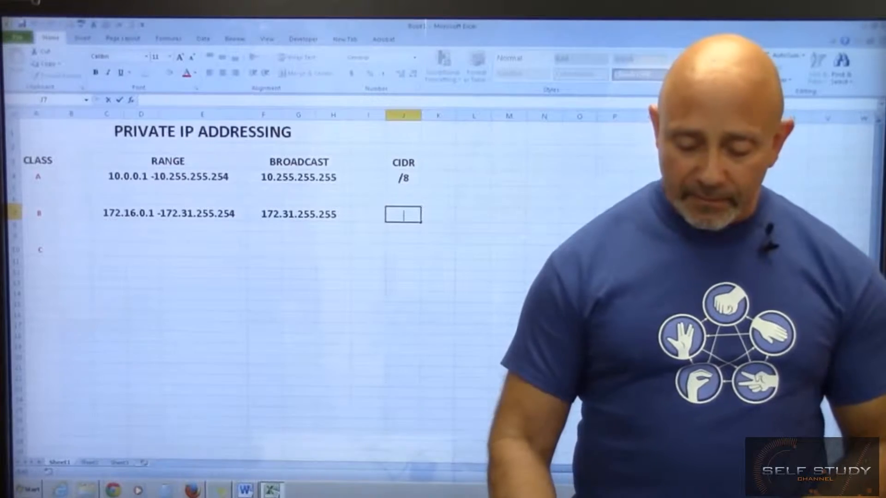
{"action": "type", "text": "/16"}
{"action": "left_click", "coordinate": [474, 162]}
{"action": "type", "text": "C"}
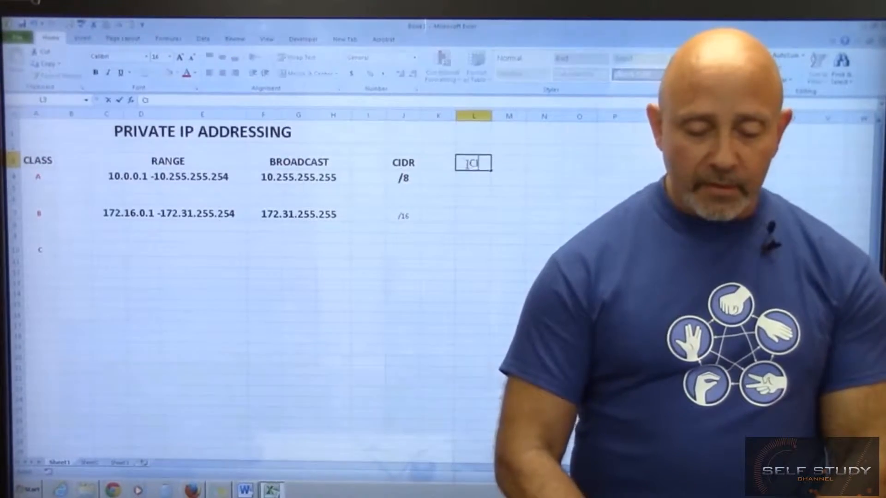
- Add the CISCO heading beside the CIDR column
{"action": "type", "text": "ISCO"}
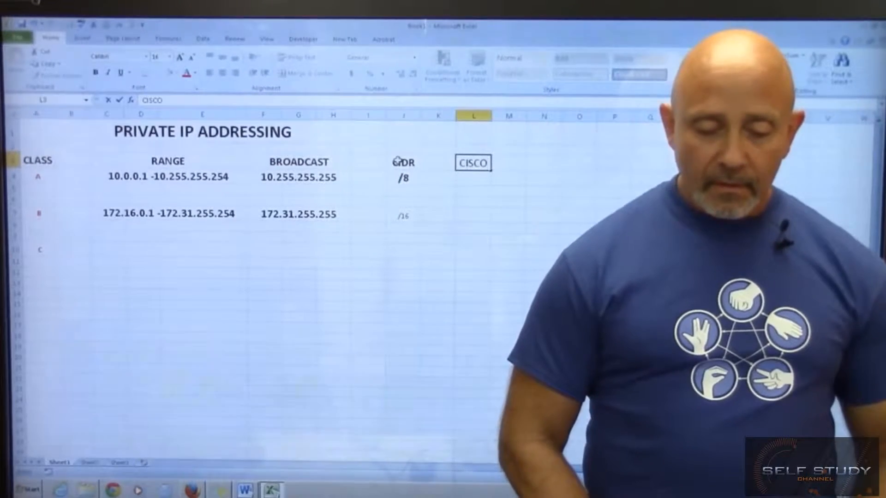
{"action": "left_click", "coordinate": [403, 163]}
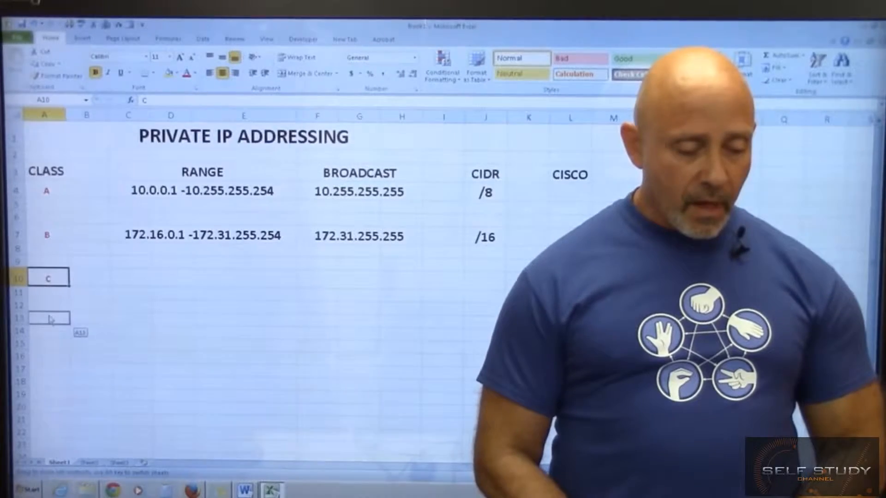
- In row 10 under the class B range, type 172.16 followed by binary zero octets
{"action": "left_click", "coordinate": [50, 317]}
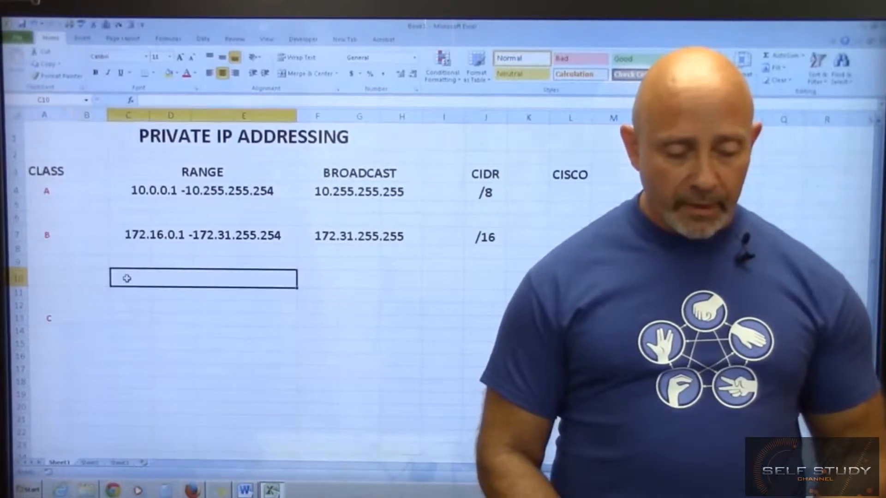
{"action": "type", "text": "172.16."}
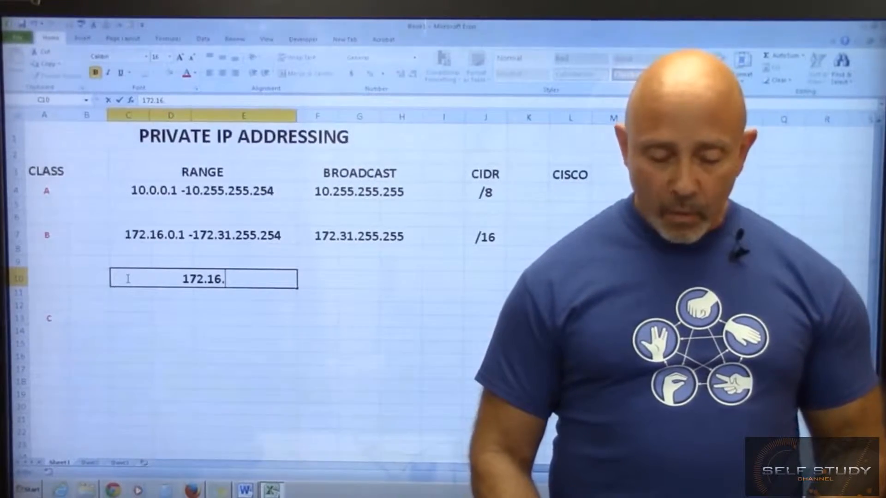
{"action": "type", "text": "00000000"}
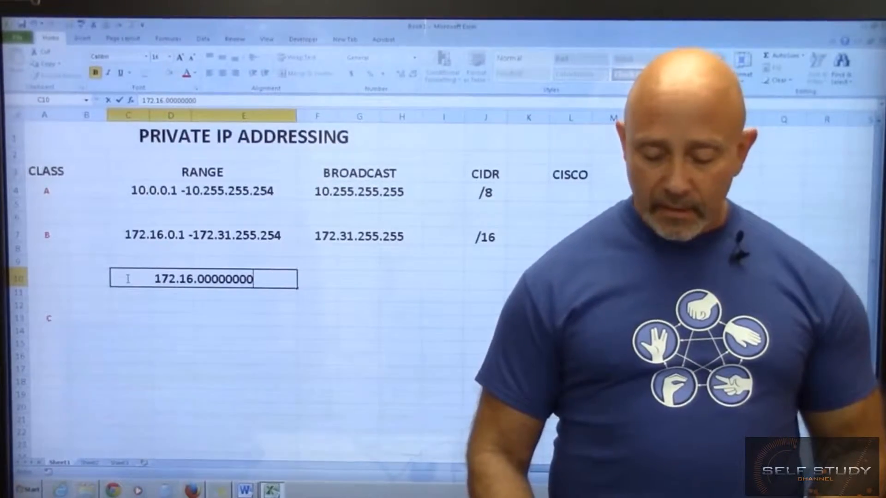
{"action": "type", "text": ".0000000"}
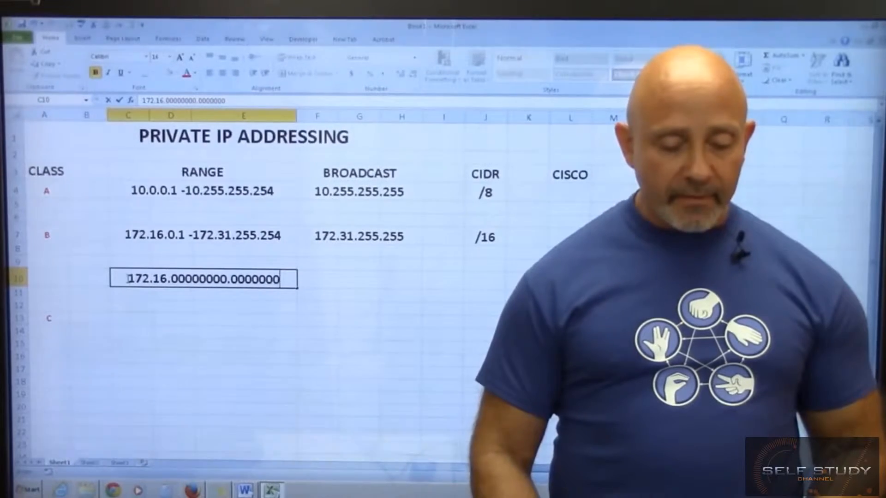
{"action": "type", "text": "0"}
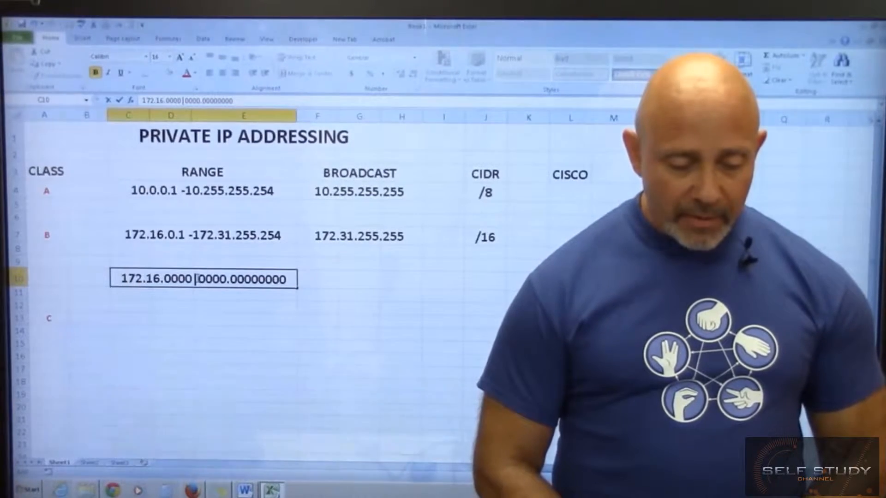
- Reopen the row 10 binary breakdown to insert the | divider after the network bits
{"action": "double_click", "coordinate": [211, 278]}
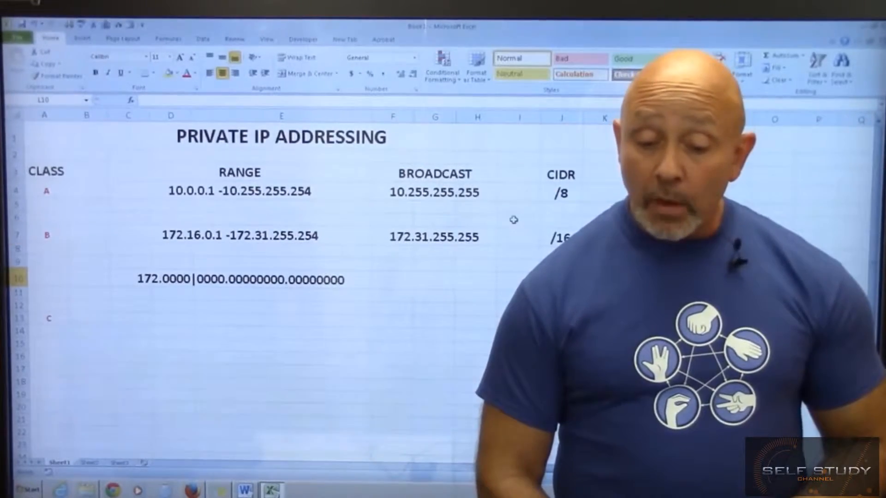
{"action": "left_click", "coordinate": [561, 236]}
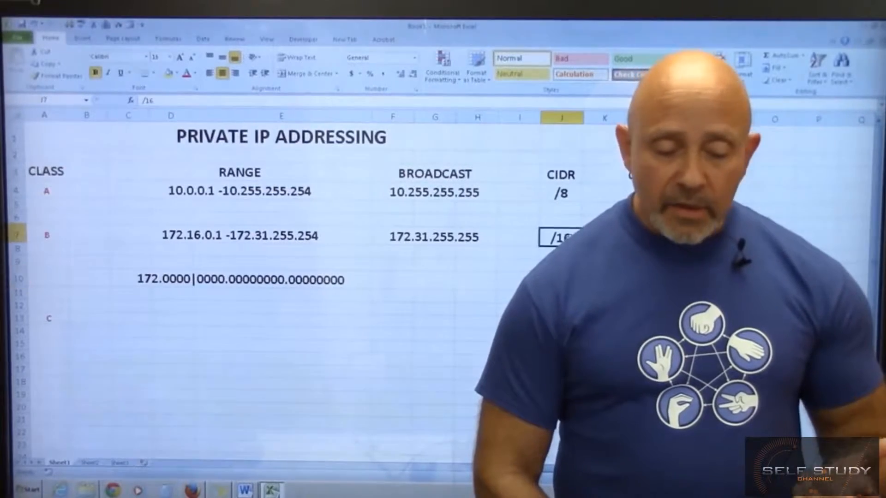
{"action": "left_click", "coordinate": [56, 76]}
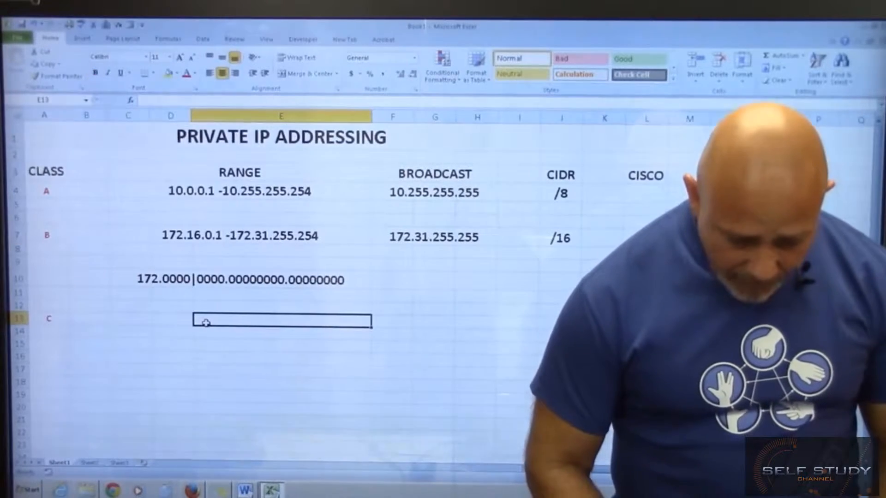
- Enter the class C range 192.168.0.1 -192.168.255.254, styled like the class B range
{"action": "type", "text": "192"}
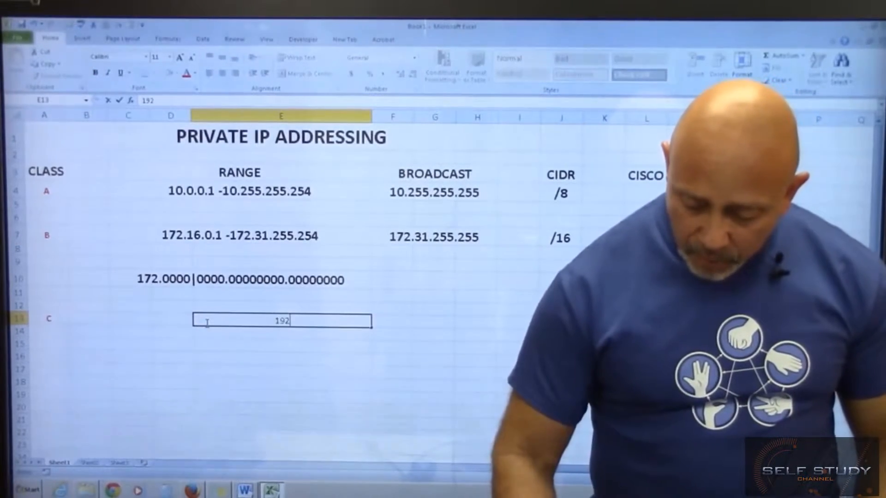
{"action": "type", "text": ".168"}
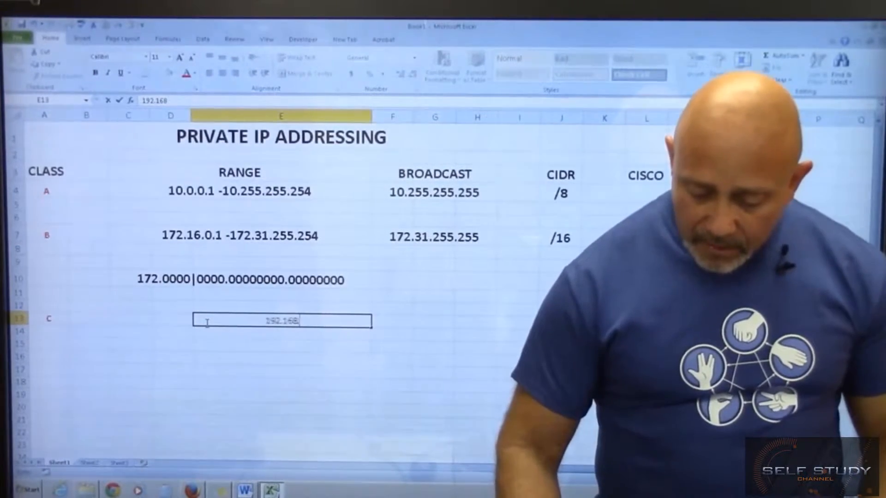
{"action": "type", "text": ".0.1"}
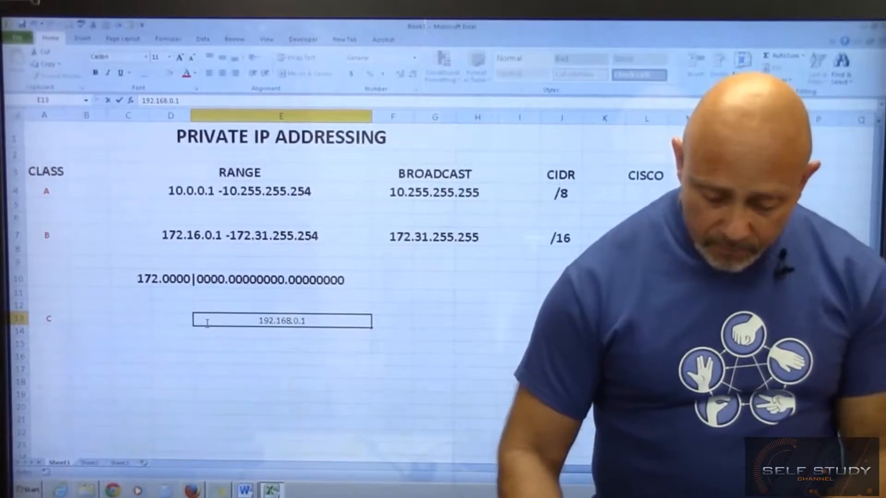
{"action": "type", "text": "-192.168."}
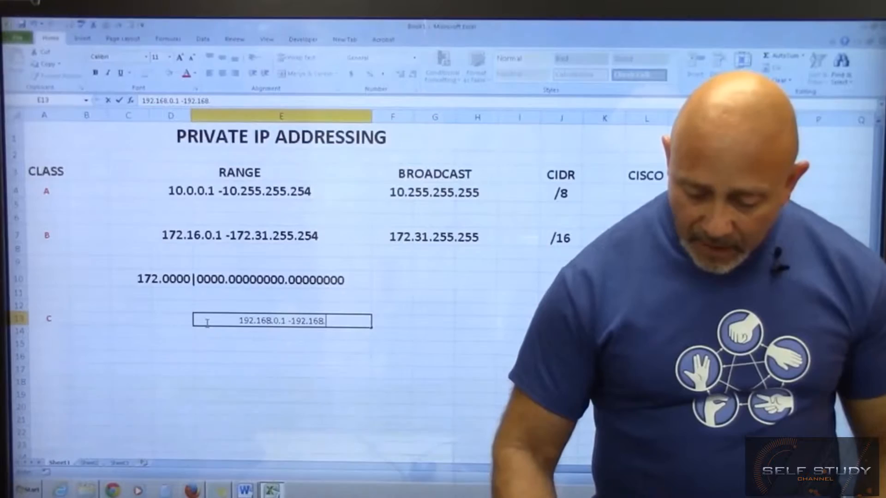
{"action": "type", "text": "255.254"}
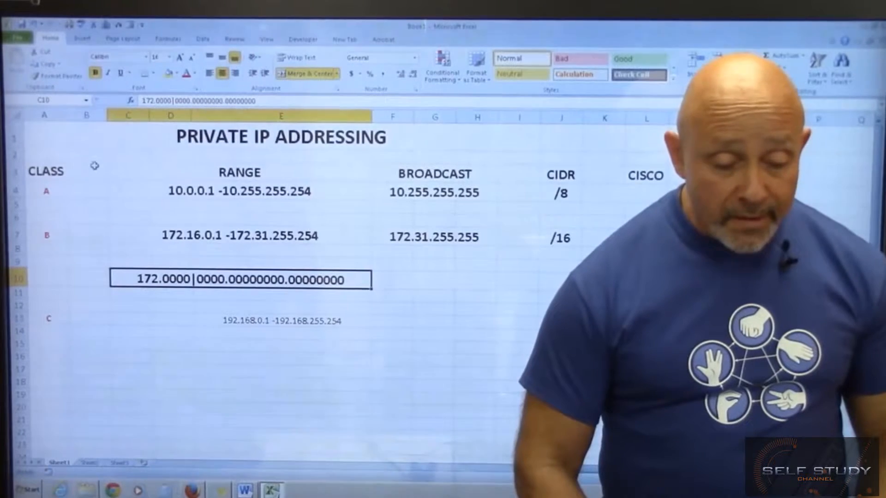
{"action": "left_click", "coordinate": [43, 76]}
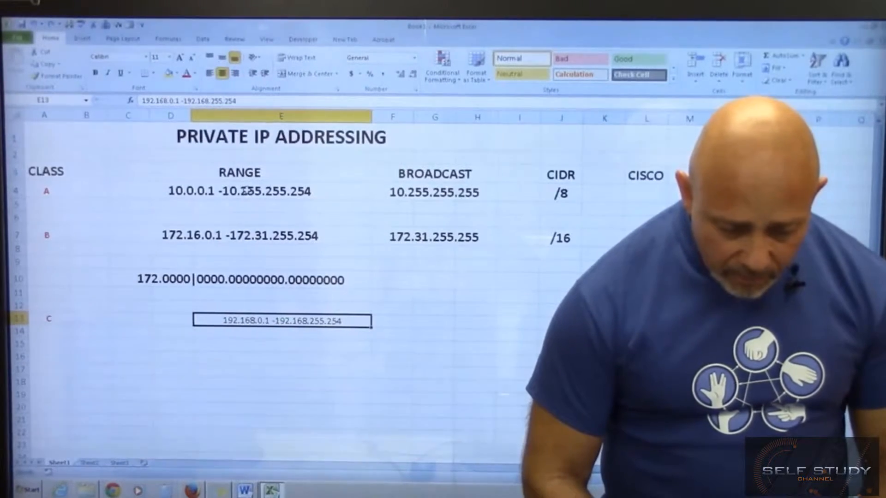
{"action": "left_click", "coordinate": [239, 191]}
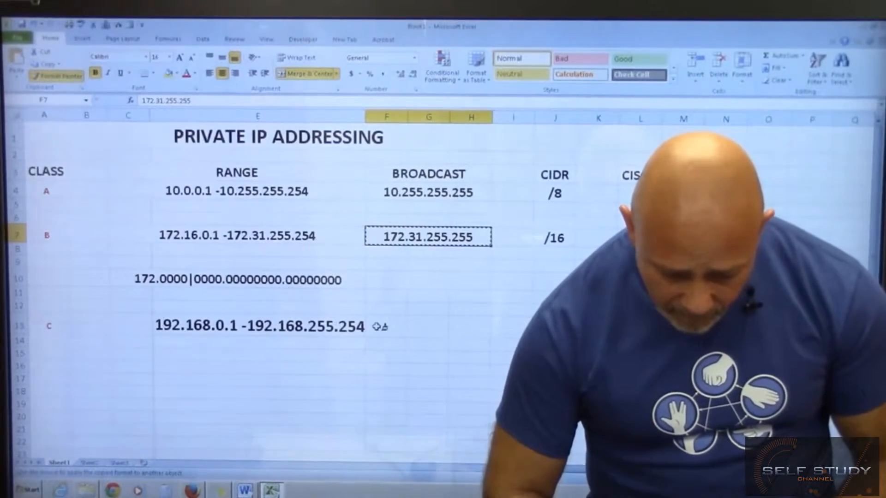
- Enter class C's broadcast 192.168.255.255 with broadcast styling and copy class B's CIDR format
{"action": "left_click", "coordinate": [428, 327]}
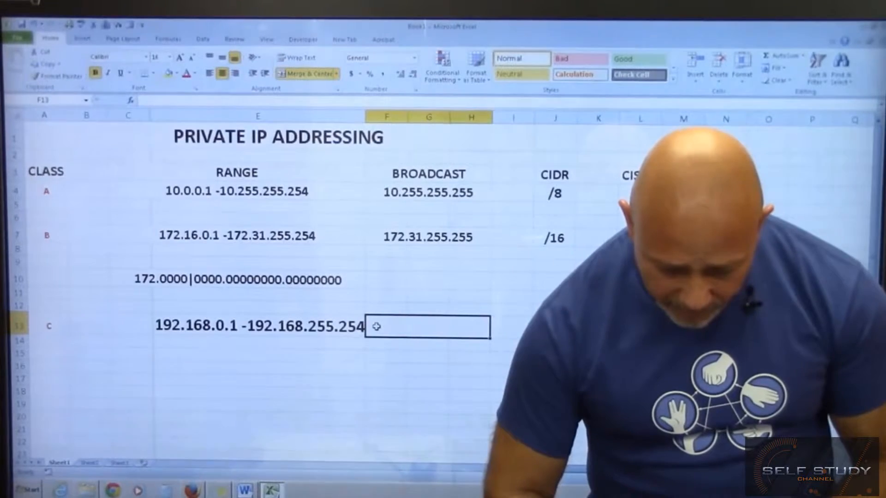
{"action": "type", "text": "1"}
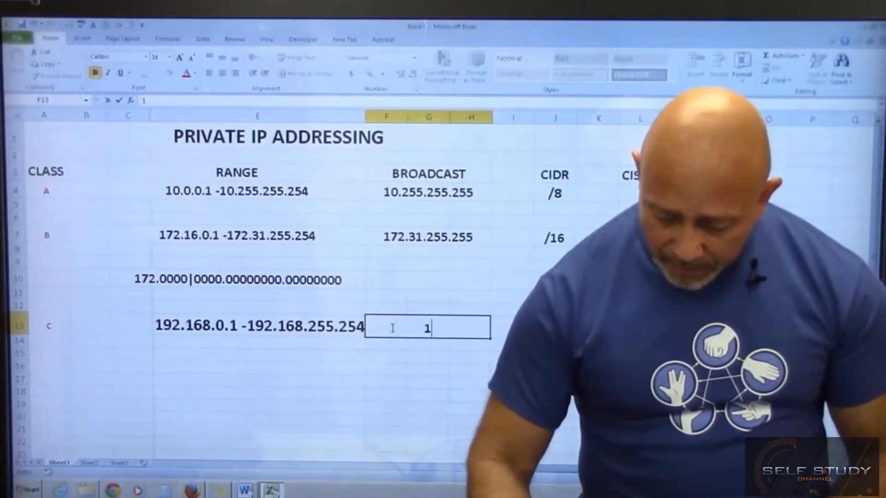
{"action": "type", "text": "92.168.255.255"}
{"action": "left_click", "coordinate": [555, 331]}
{"action": "type", "text": "/24"}
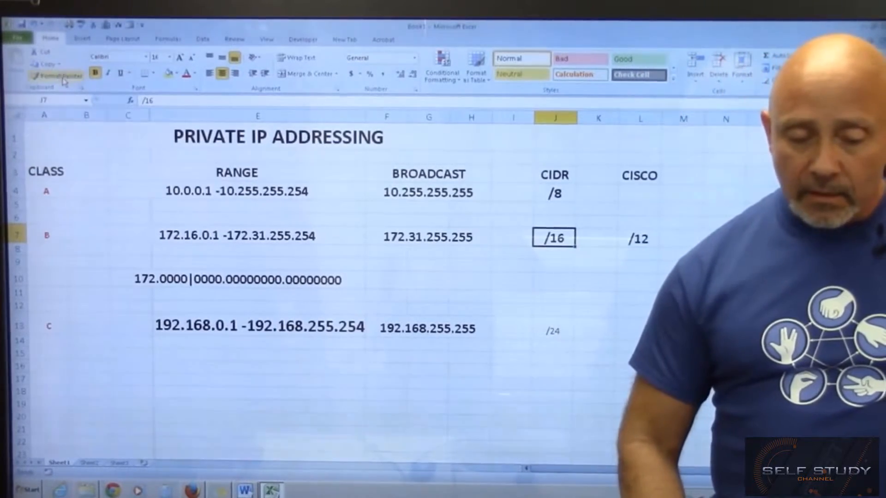
{"action": "left_click", "coordinate": [55, 76]}
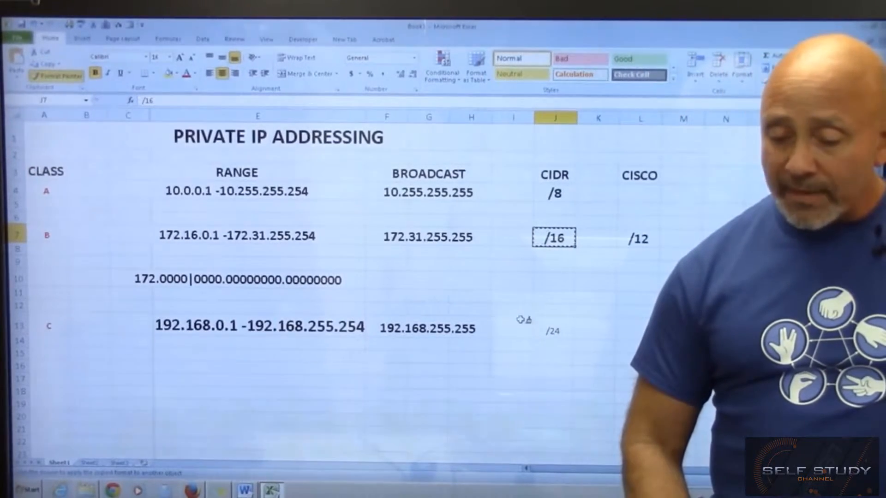